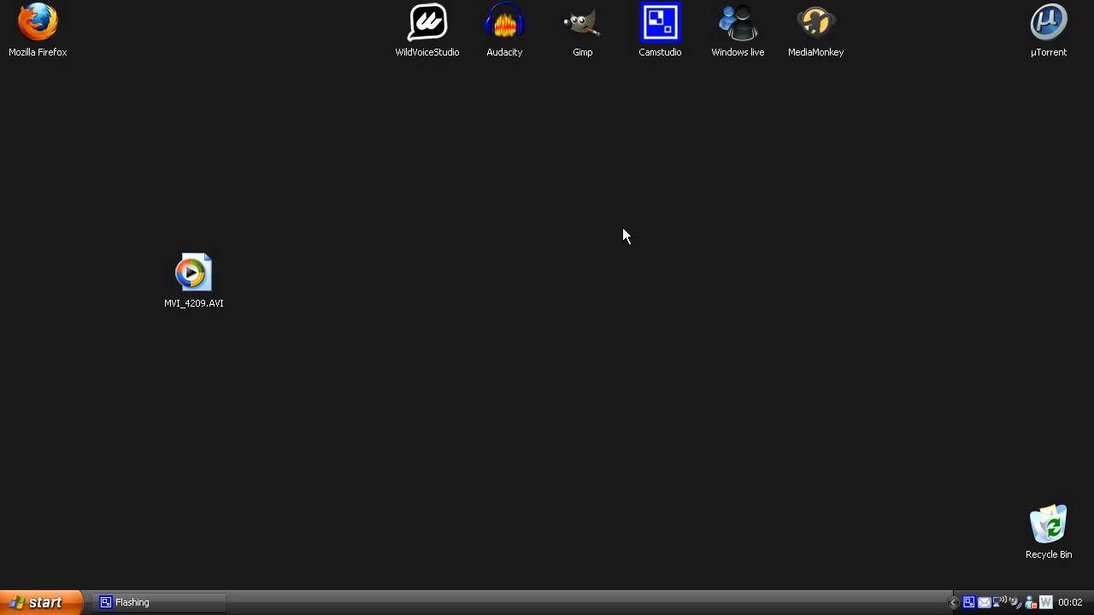
{"action": "mouse_move", "coordinate": [200, 299]}
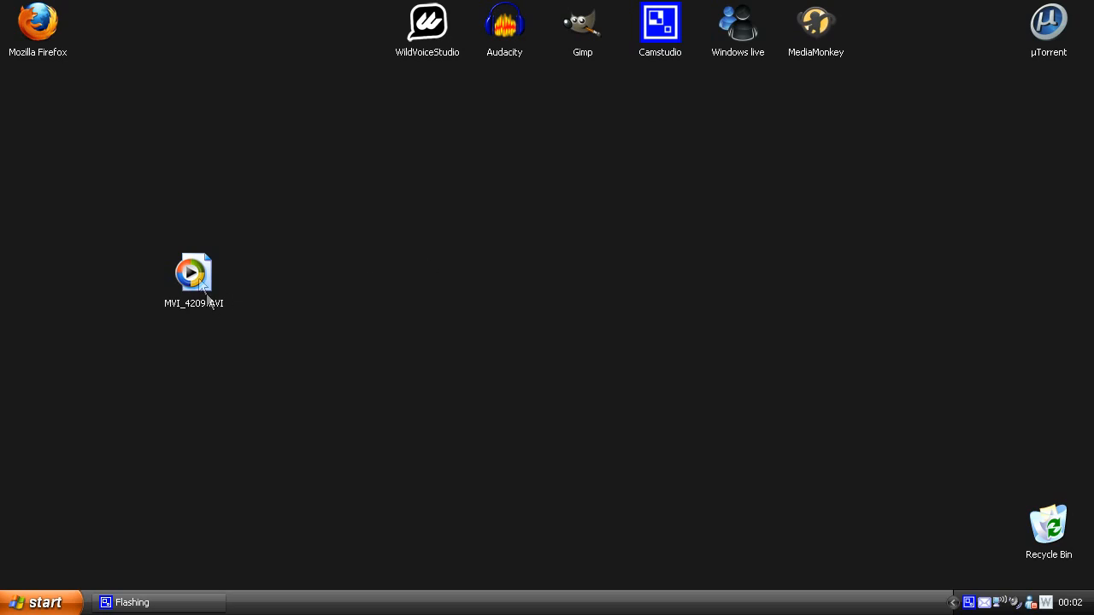
- Drag the MVI_4209.AVI icon about 180 pixels right on the desktop, then deselect it
{"action": "left_click_drag", "start_coordinate": [195, 274], "coordinate": [349, 274]}
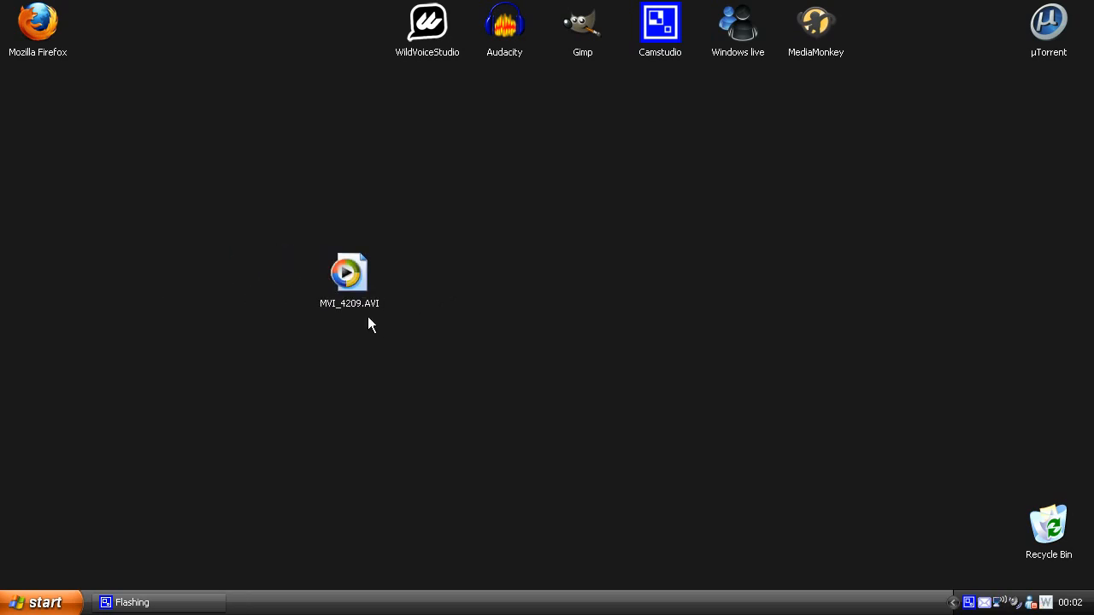
{"action": "right_click", "coordinate": [349, 273]}
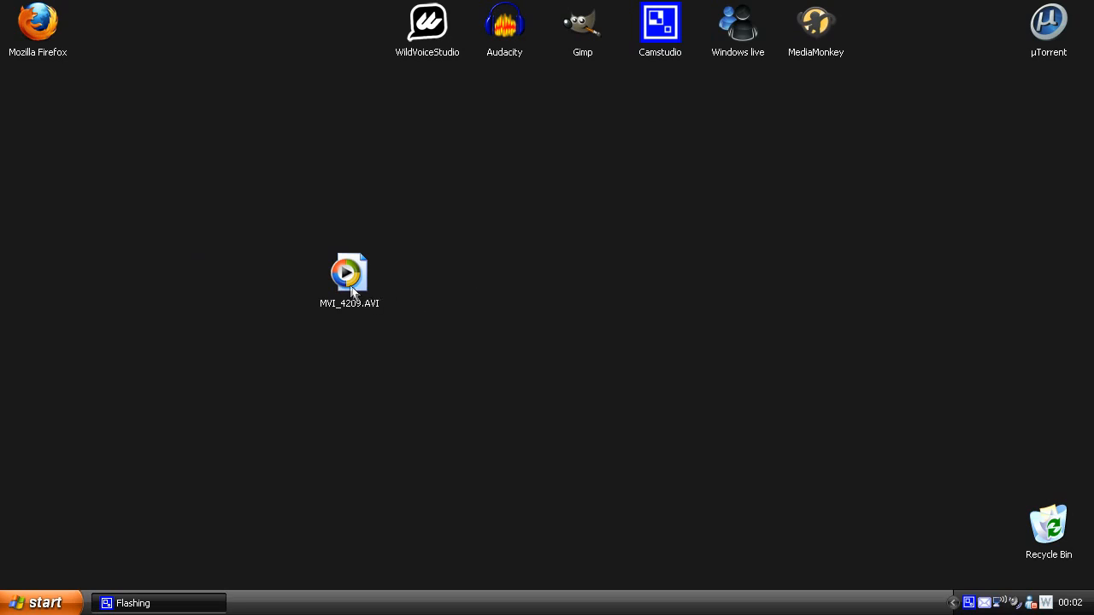
{"action": "left_click", "coordinate": [349, 274]}
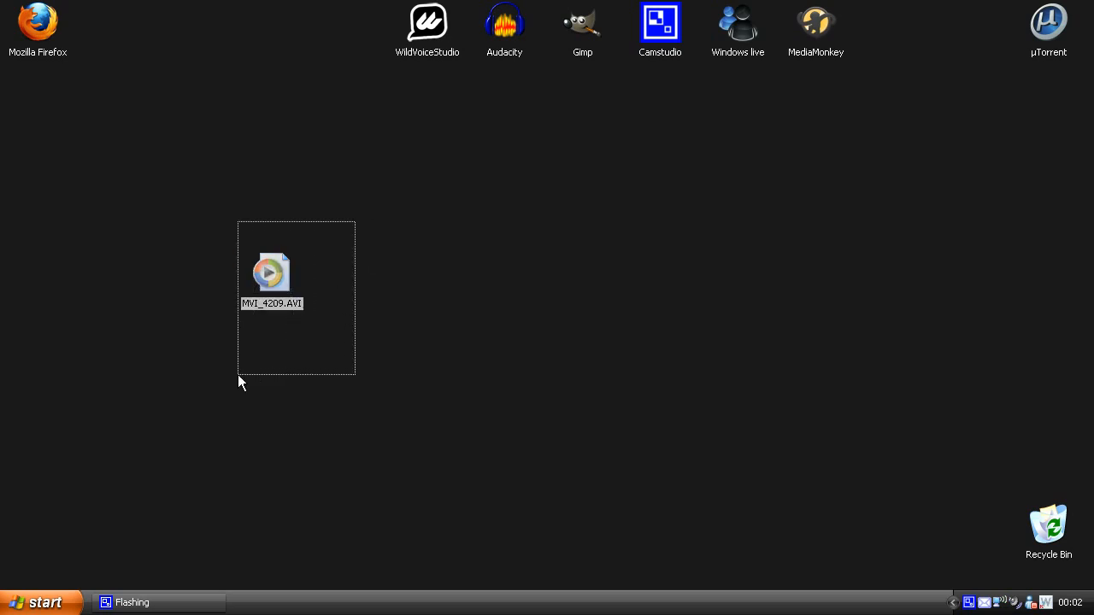
{"action": "left_click", "coordinate": [204, 242]}
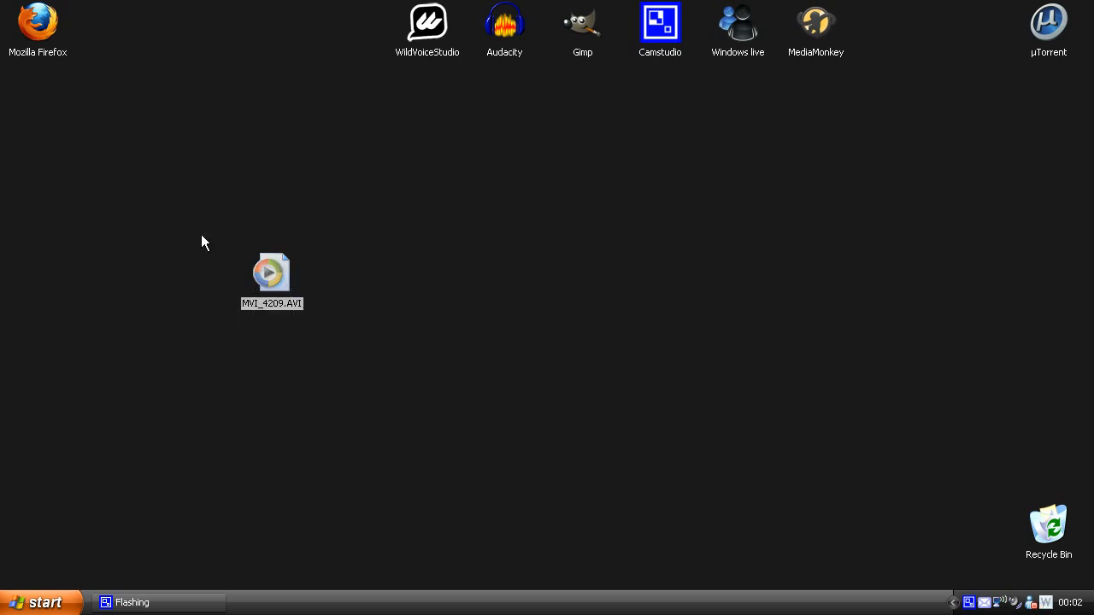
- Launch VirtualDub 1.8.8 from the Start menu
{"action": "left_click", "coordinate": [41, 601]}
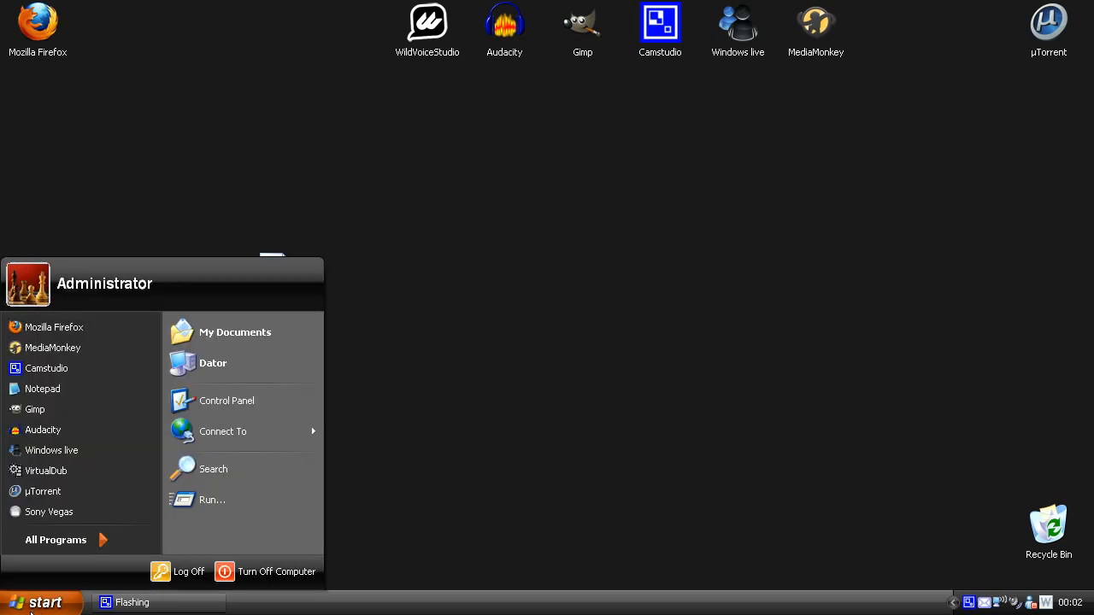
{"action": "mouse_move", "coordinate": [46, 471]}
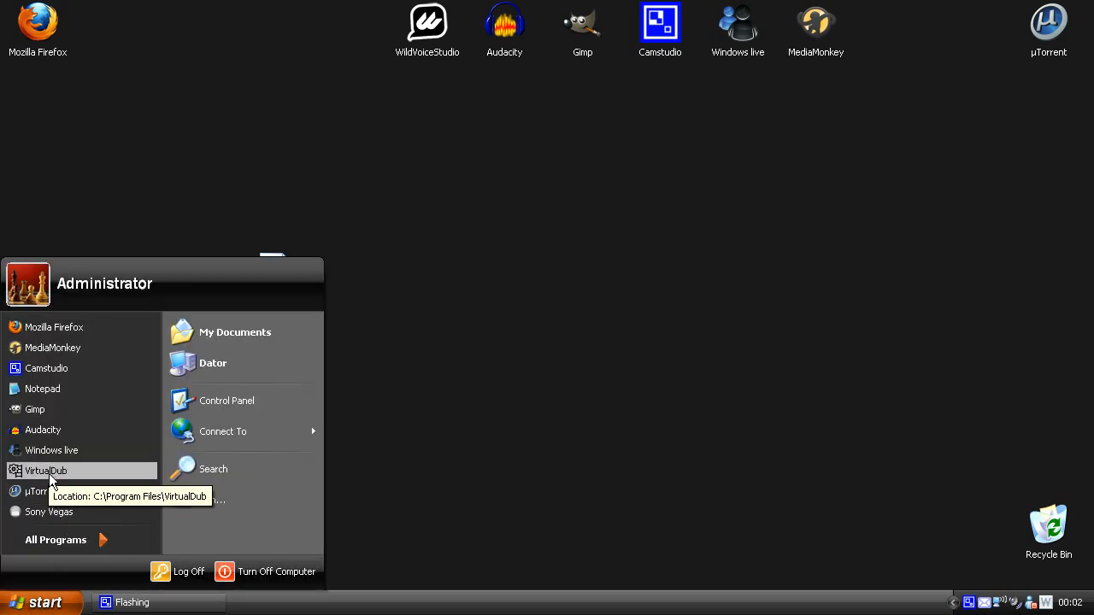
{"action": "left_click", "coordinate": [45, 470]}
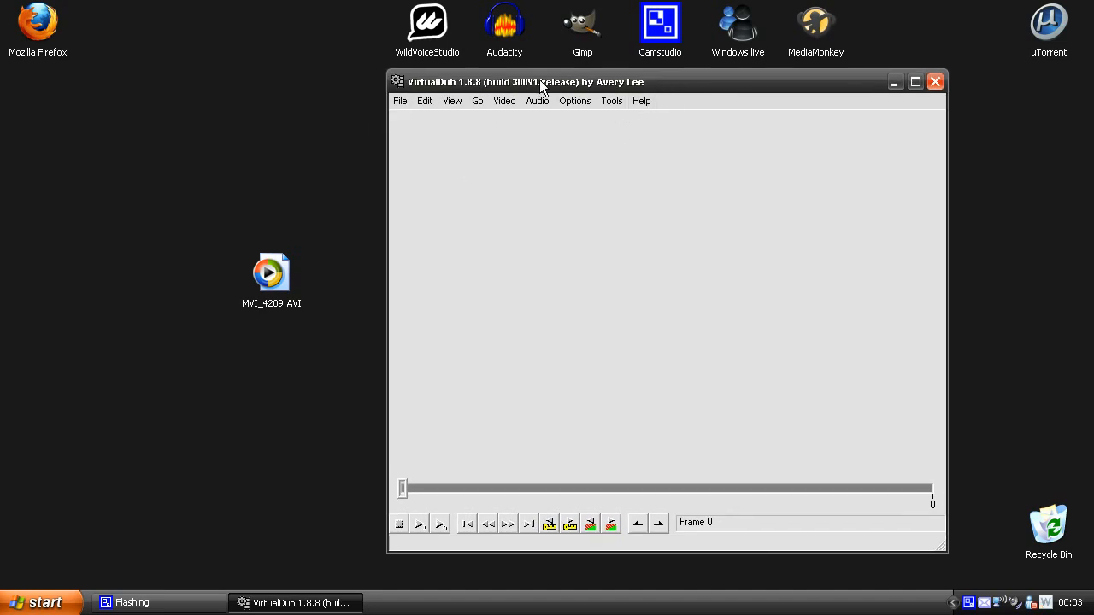
- Set ffdshow Video Codec as the video compression for MVI_4209.AVI
{"action": "left_click_drag", "start_coordinate": [525, 81], "coordinate": [551, 76]}
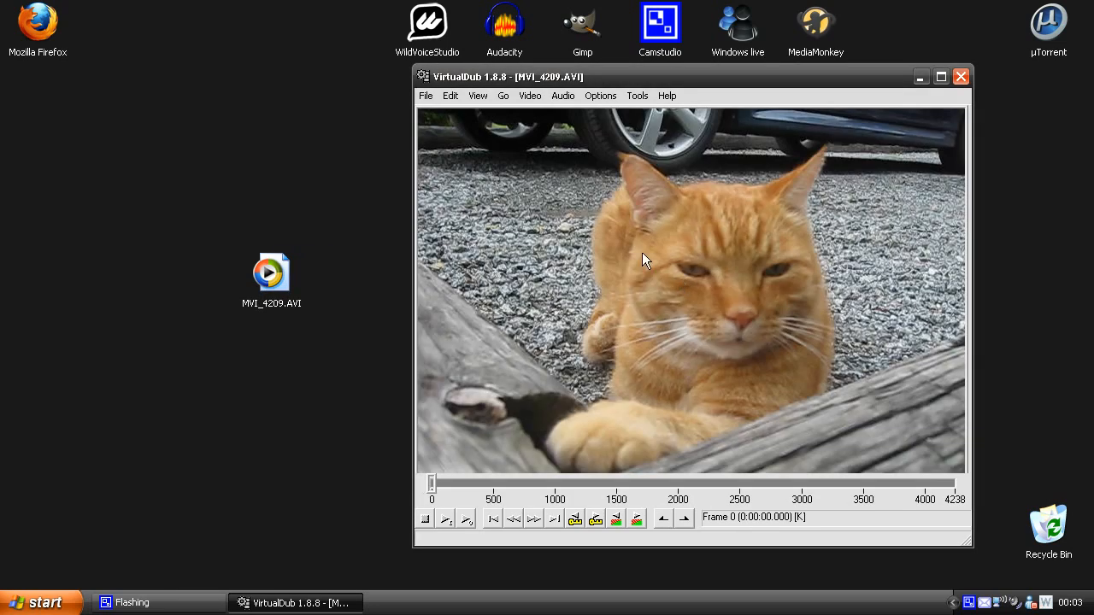
{"action": "left_click", "coordinate": [528, 95]}
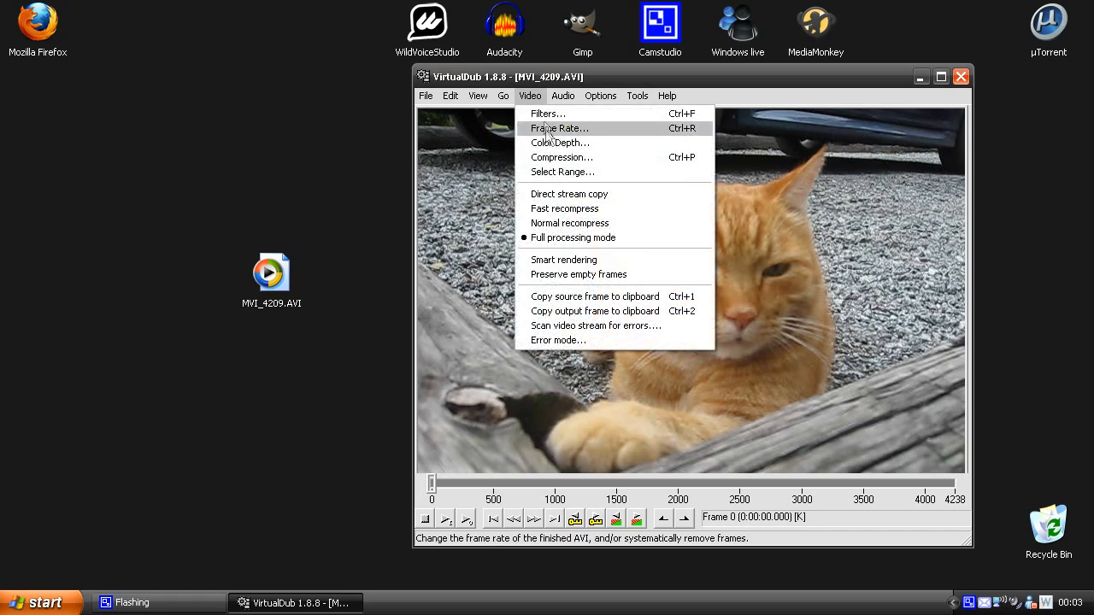
{"action": "left_click", "coordinate": [562, 157]}
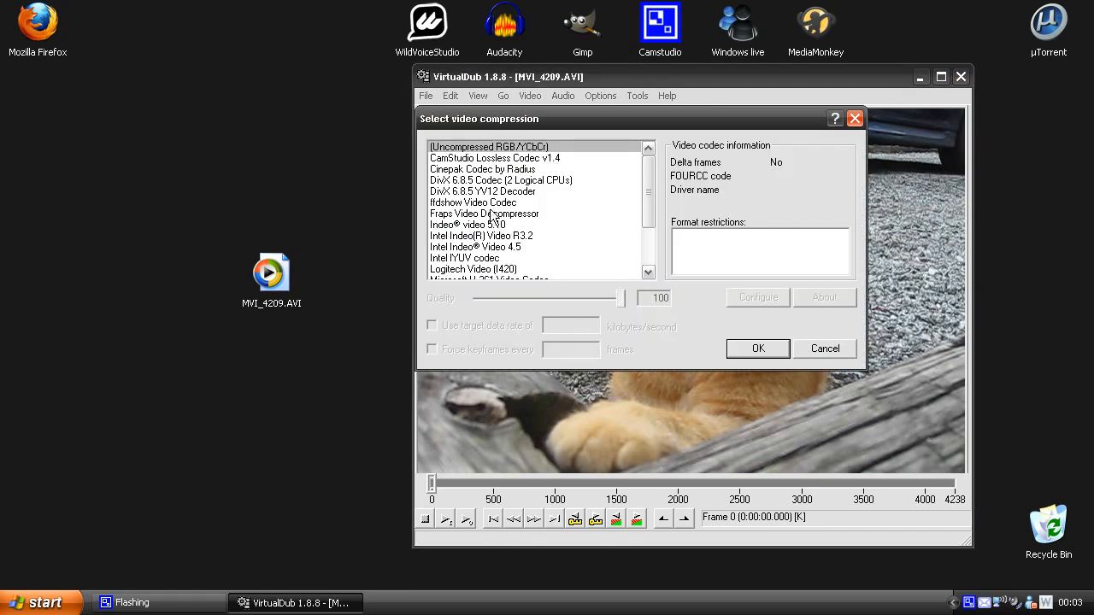
{"action": "left_click", "coordinate": [473, 202]}
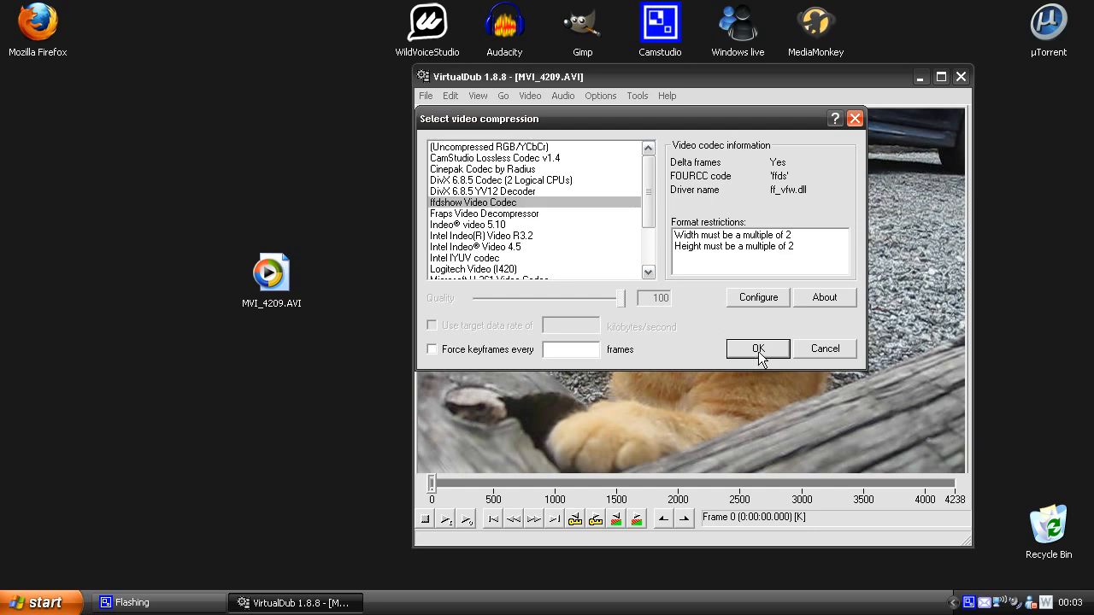
{"action": "left_click", "coordinate": [758, 349]}
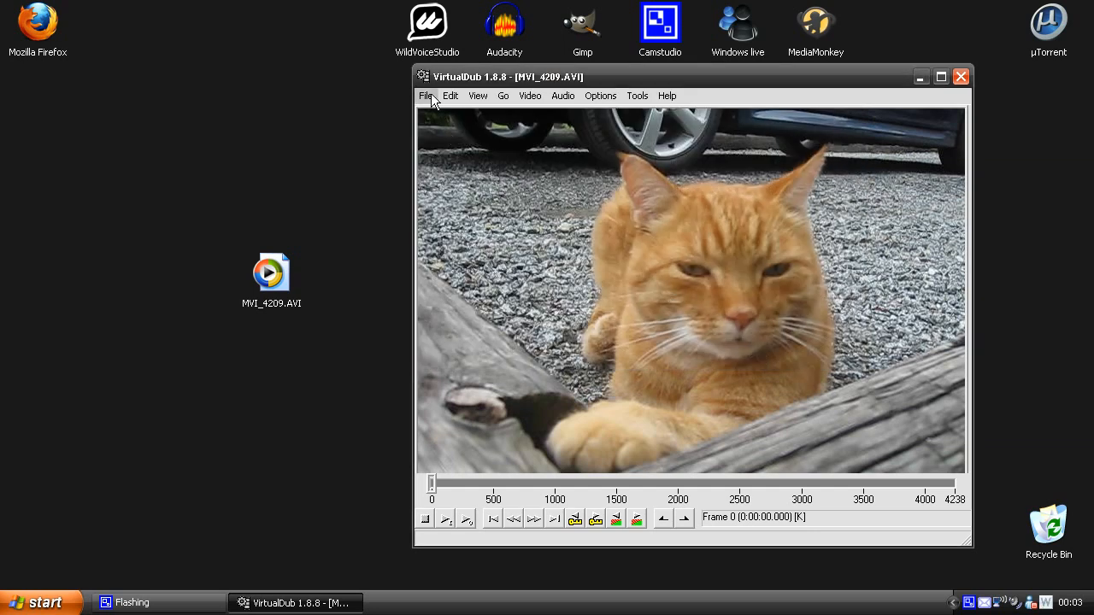
- Save the video as an AVI named compression.avi on the desktop
{"action": "left_click", "coordinate": [426, 95]}
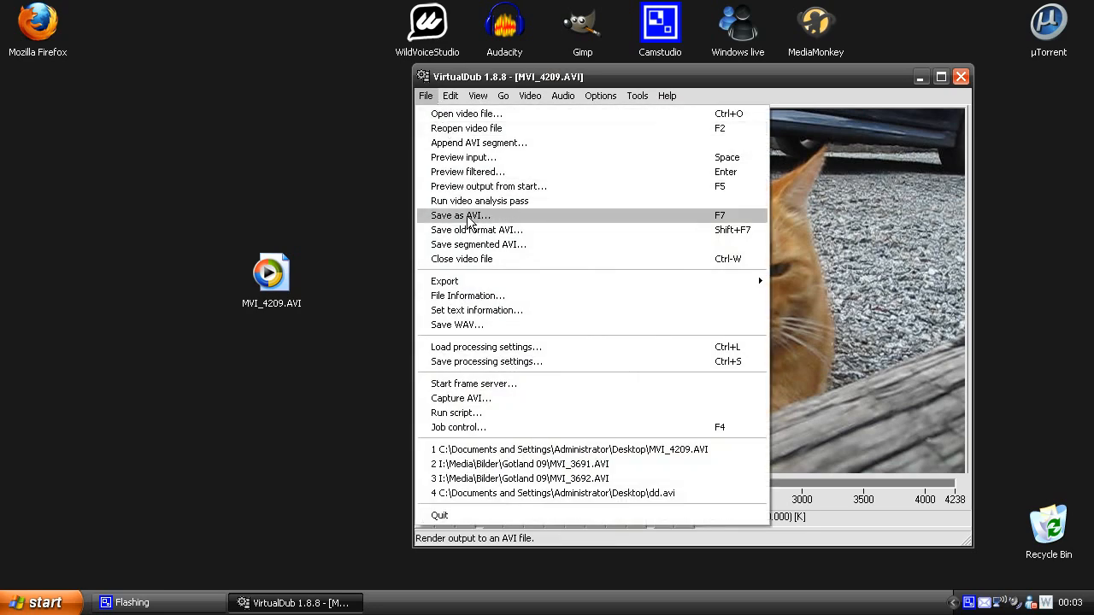
{"action": "left_click", "coordinate": [460, 216]}
{"action": "type", "text": "compress.av"}
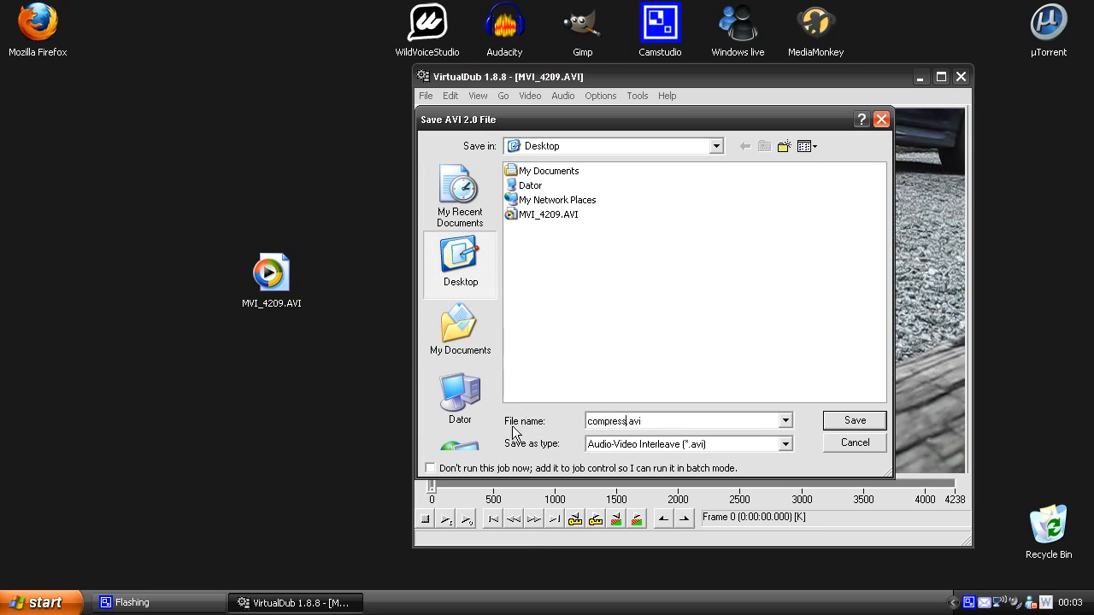
{"action": "type", "text": "ion"}
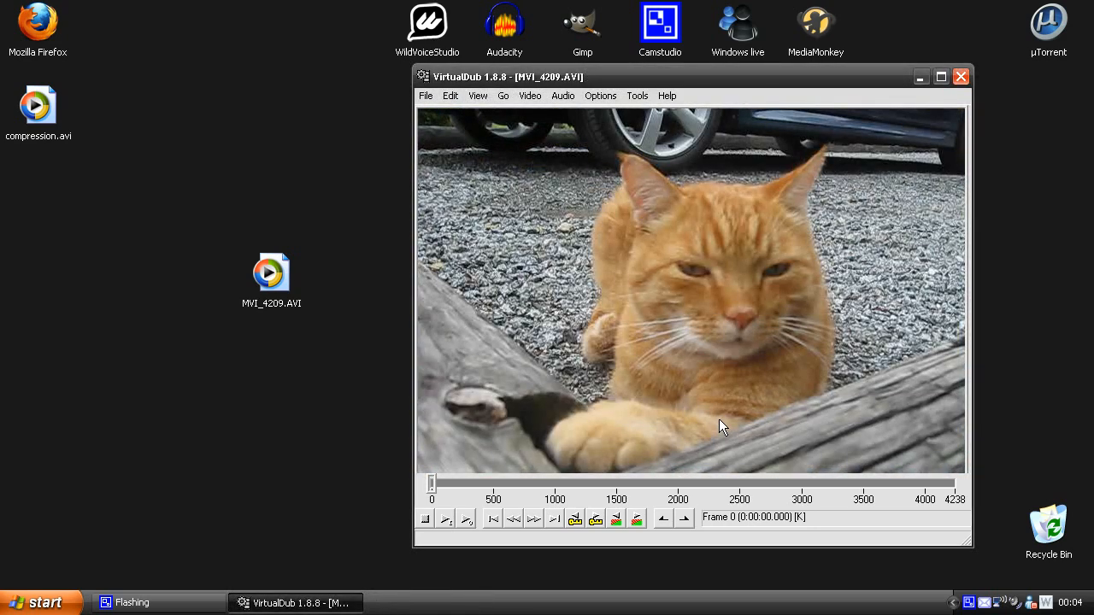
{"action": "mouse_move", "coordinate": [982, 88]}
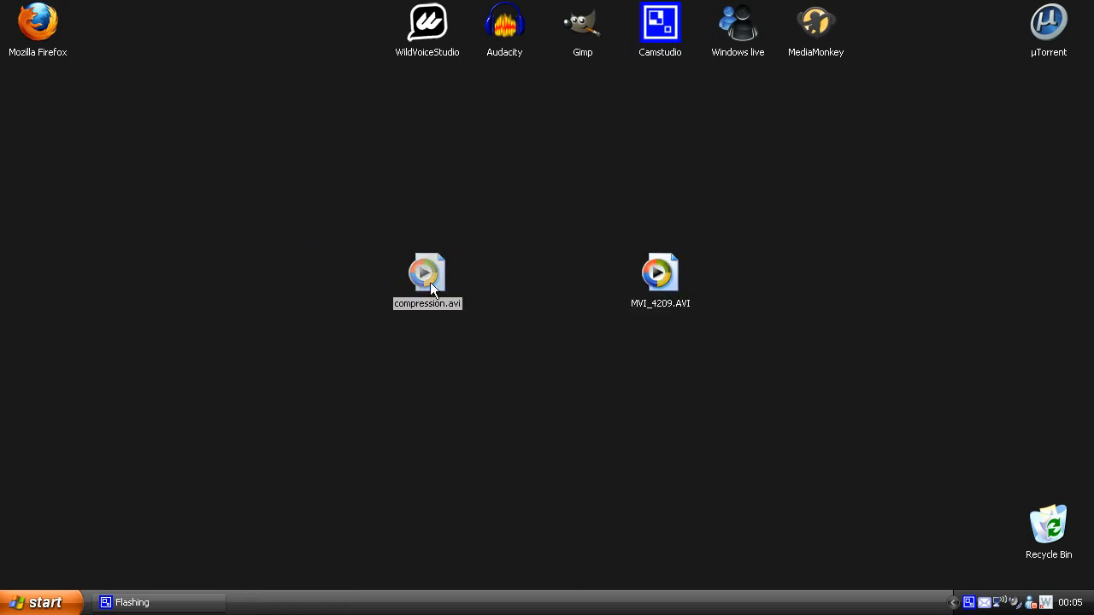
{"action": "right_click", "coordinate": [427, 273]}
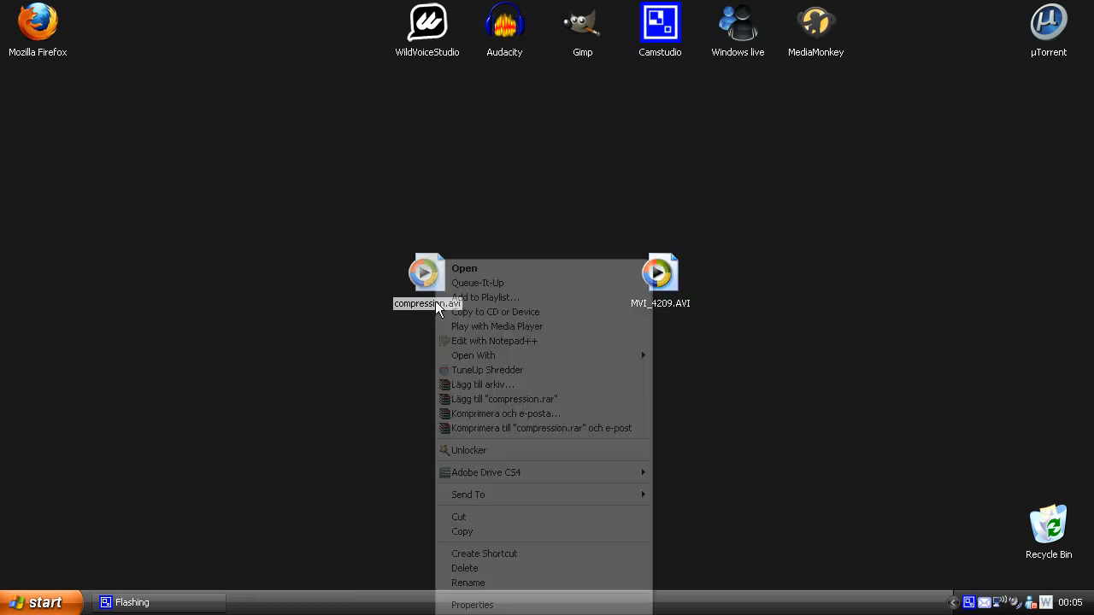
{"action": "left_click", "coordinate": [471, 605]}
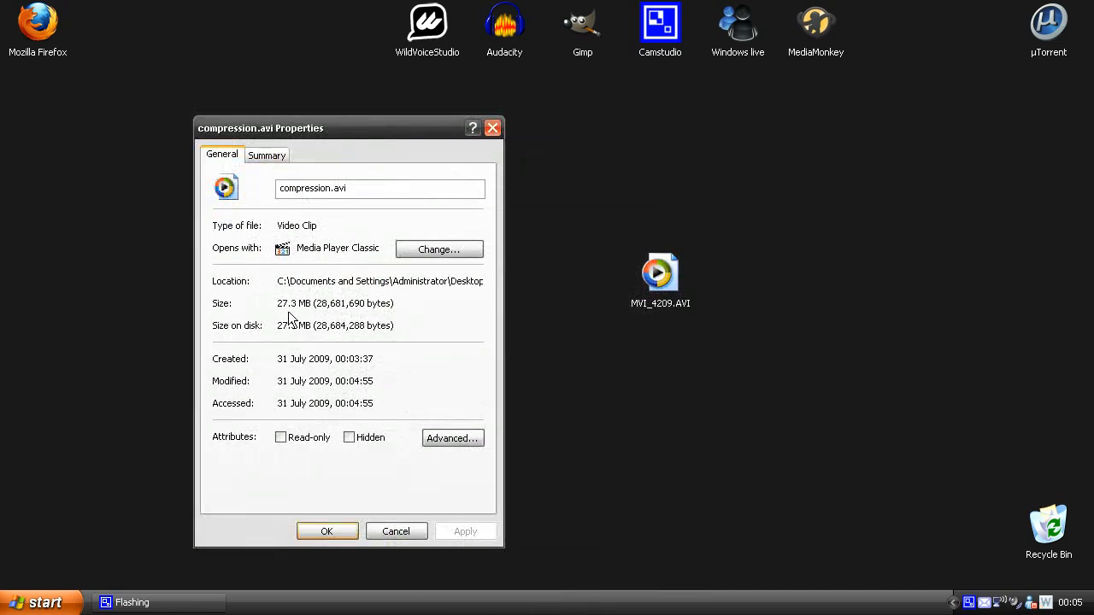
{"action": "right_click", "coordinate": [659, 272]}
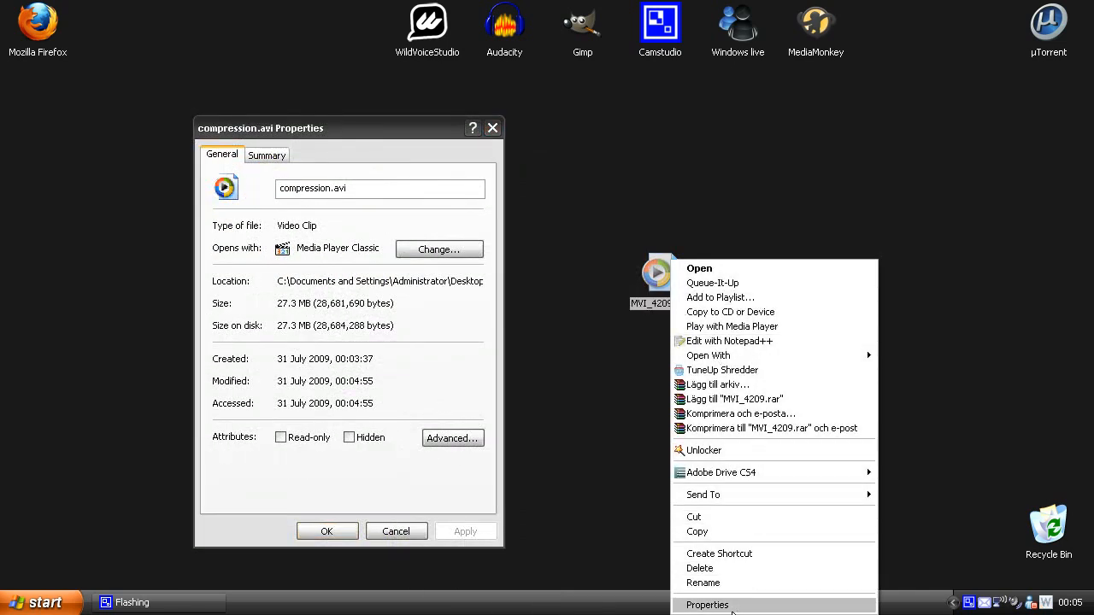
{"action": "left_click", "coordinate": [708, 604]}
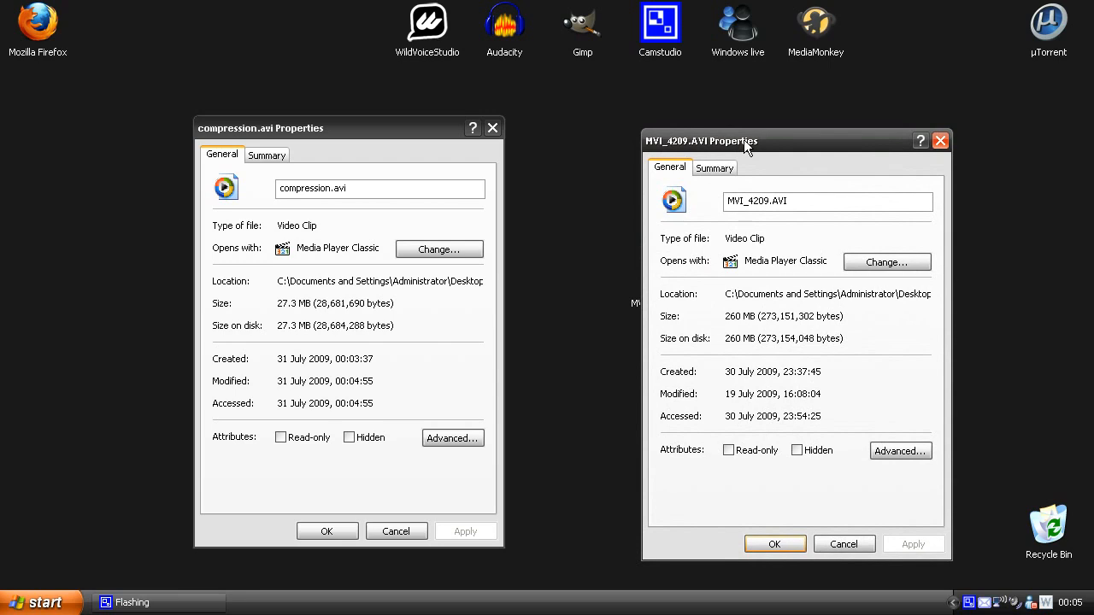
{"action": "mouse_move", "coordinate": [751, 147]}
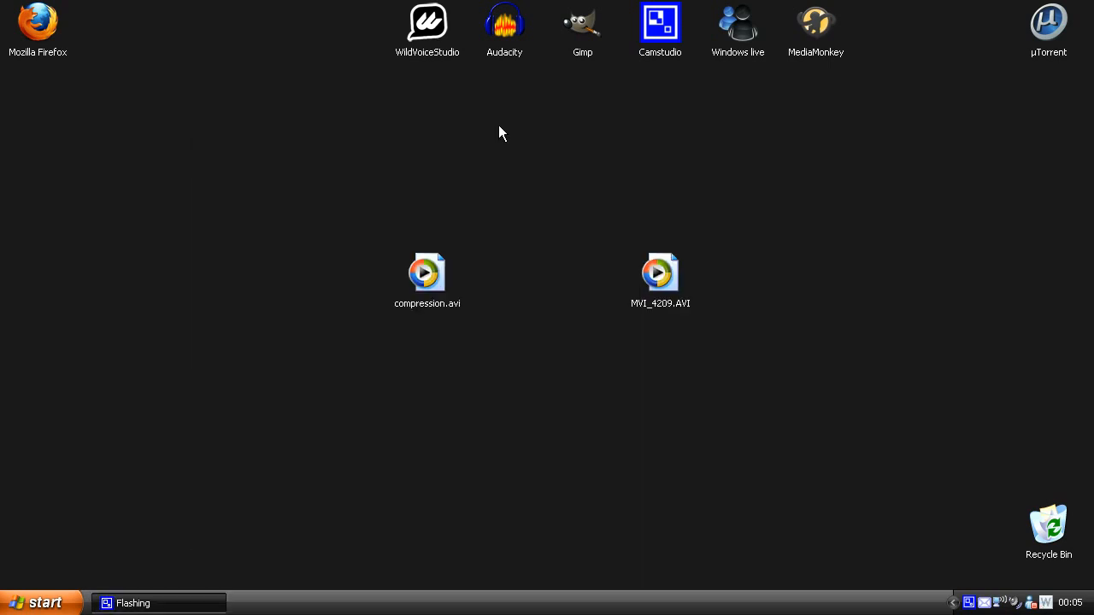
{"action": "mouse_move", "coordinate": [632, 223]}
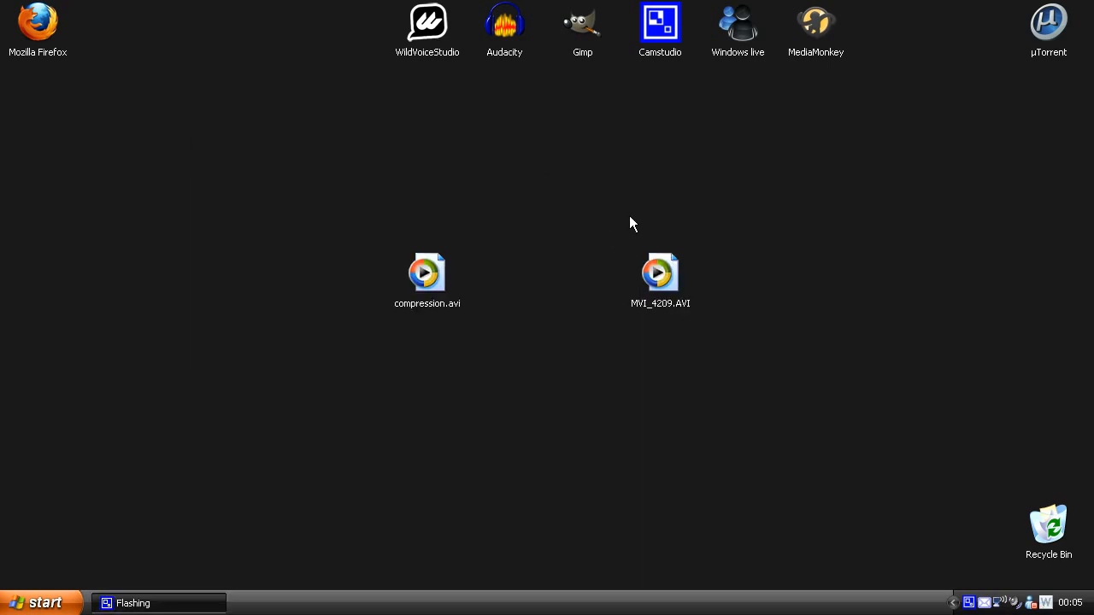